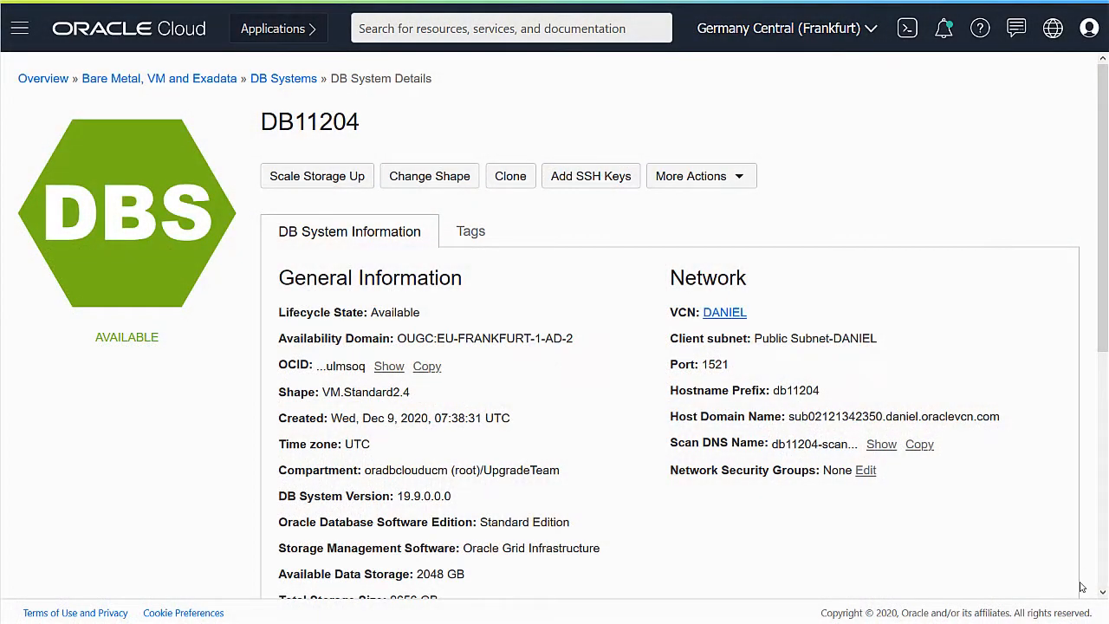
# Open the DB11204 database and show its available updates (19.0.0.0, 19.7.0.0, 19.8.0.0).
pyautogui.scroll(-3)
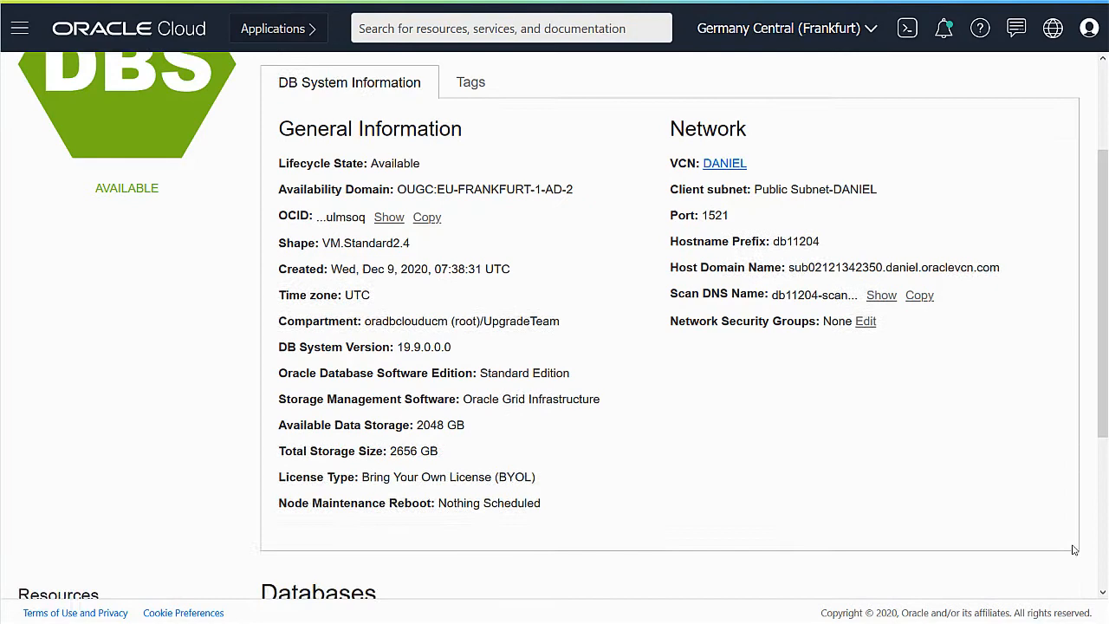
pyautogui.scroll(-3)
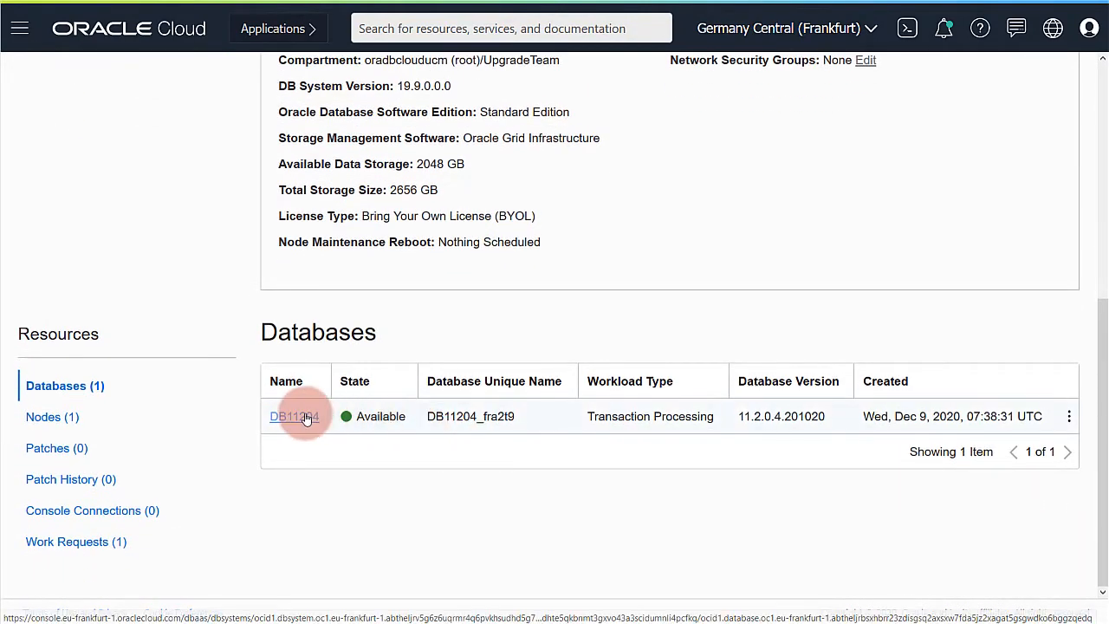
pyautogui.click(295, 415)
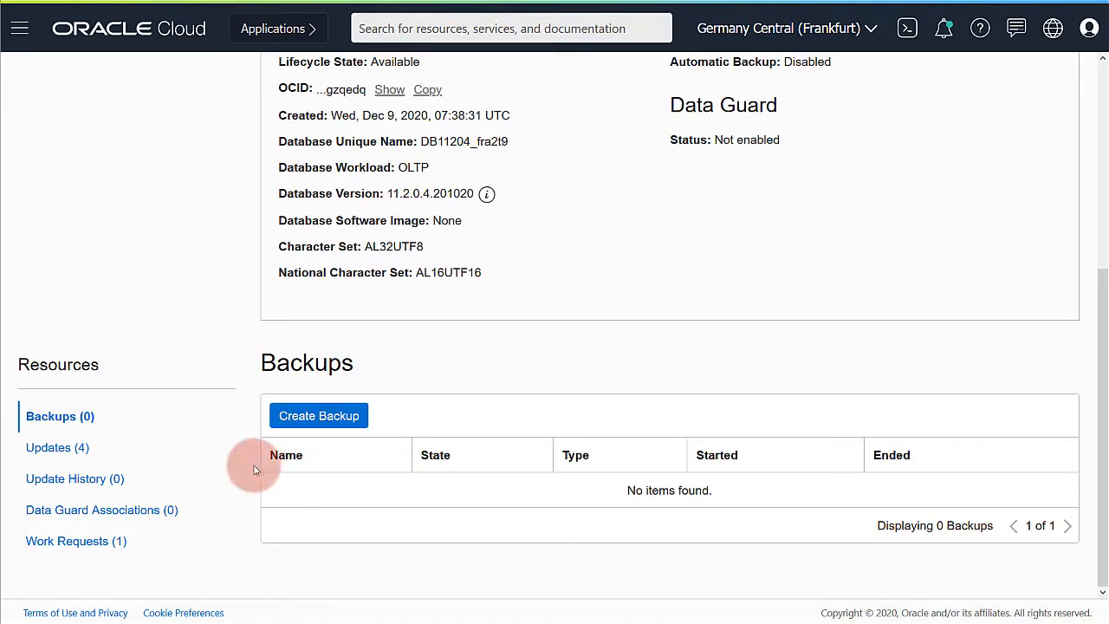
pyautogui.click(57, 447)
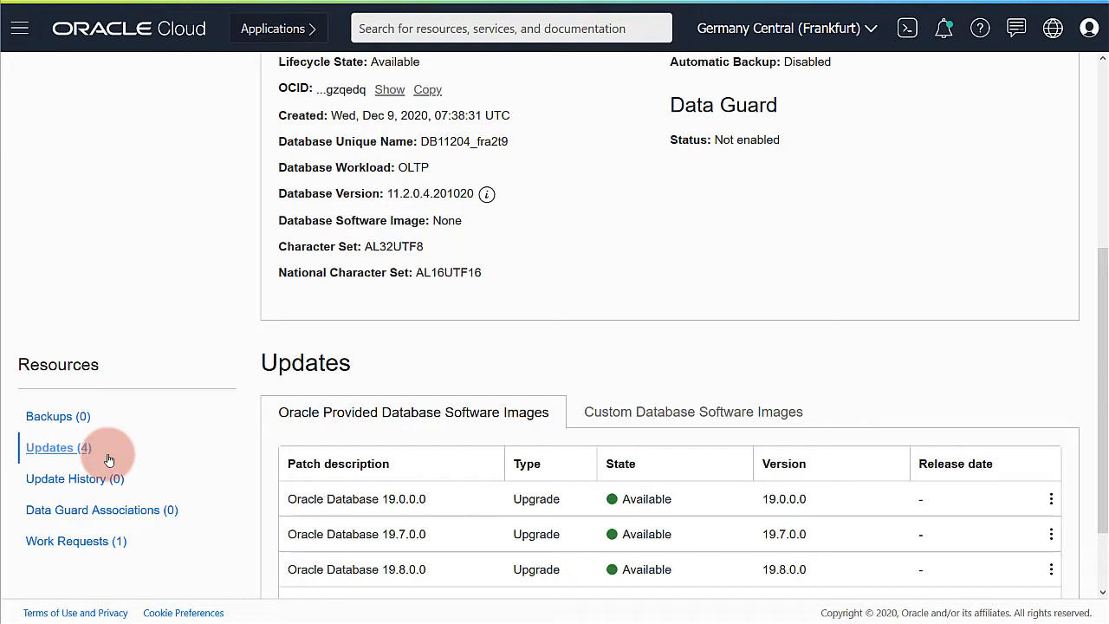
# Run the upgrade precheck for Oracle Database 19.0.0.0 on DB11204, then return to Updates.
pyautogui.click(1051, 502)
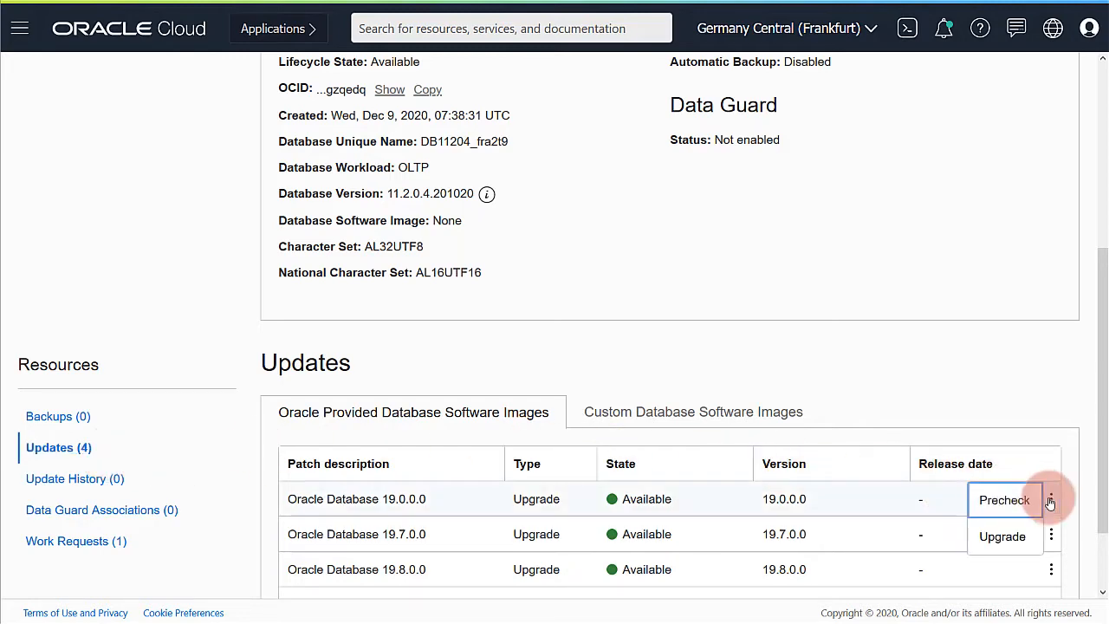
pyautogui.click(1004, 499)
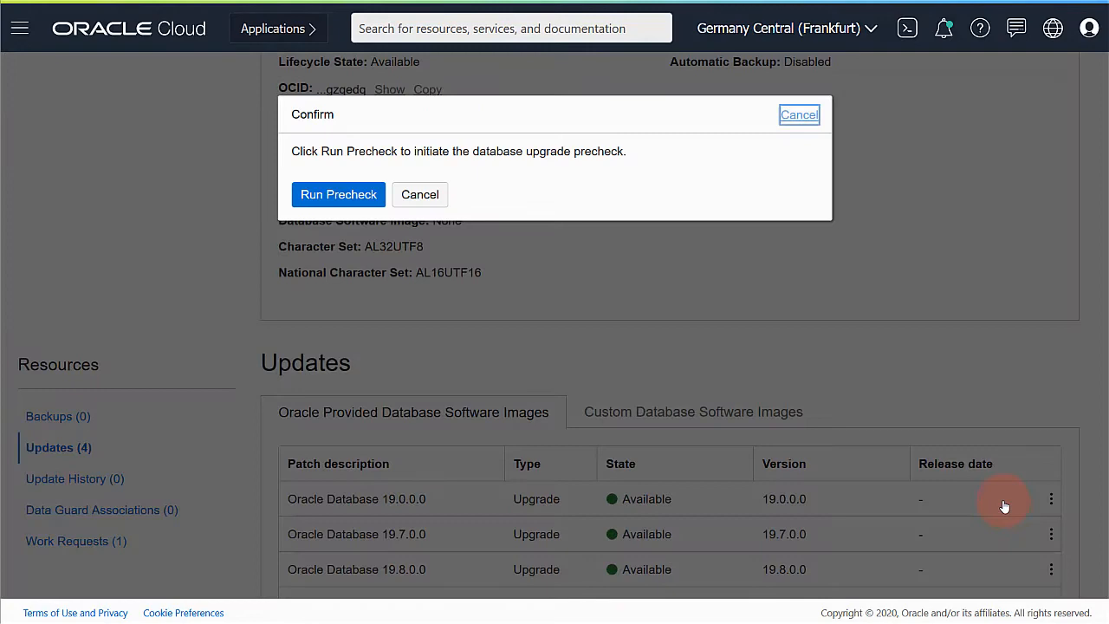
pyautogui.click(338, 194)
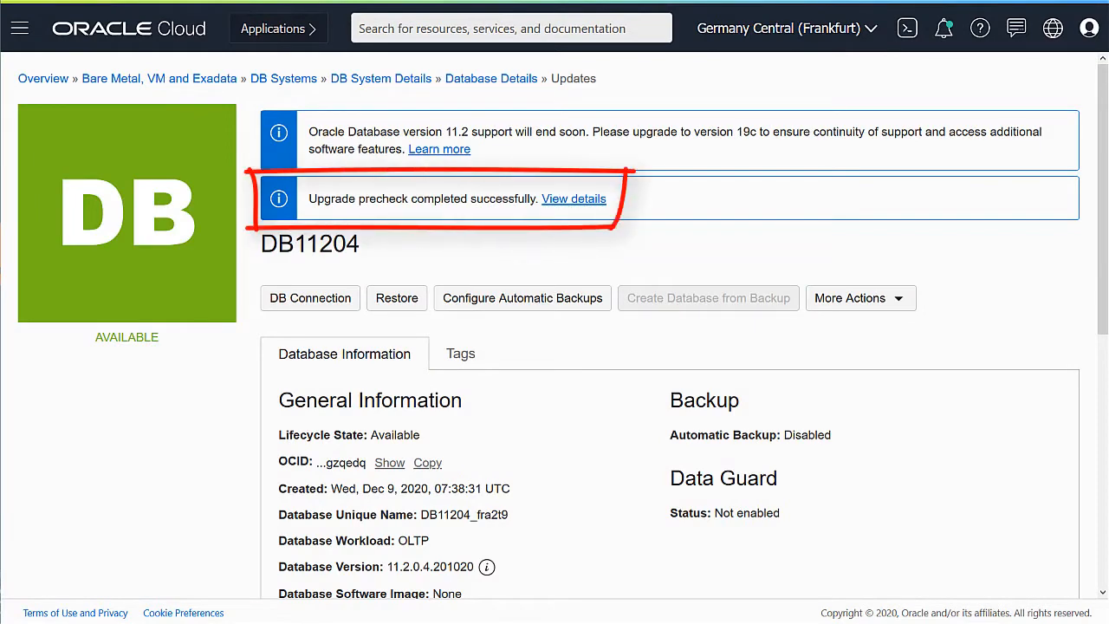
pyautogui.click(51, 448)
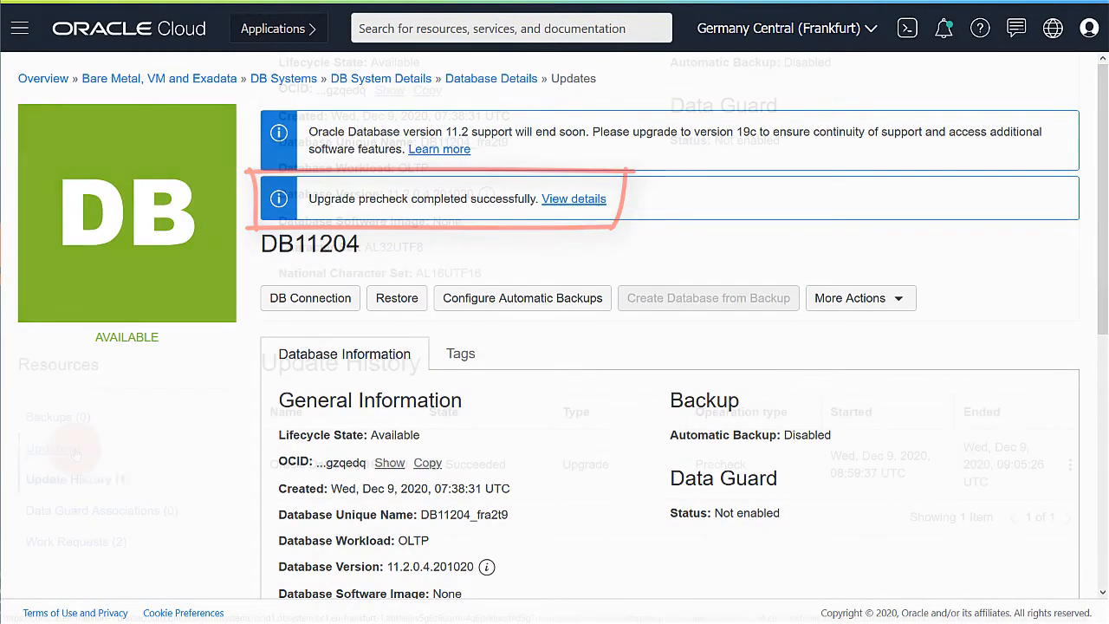
pyautogui.scroll(-3)
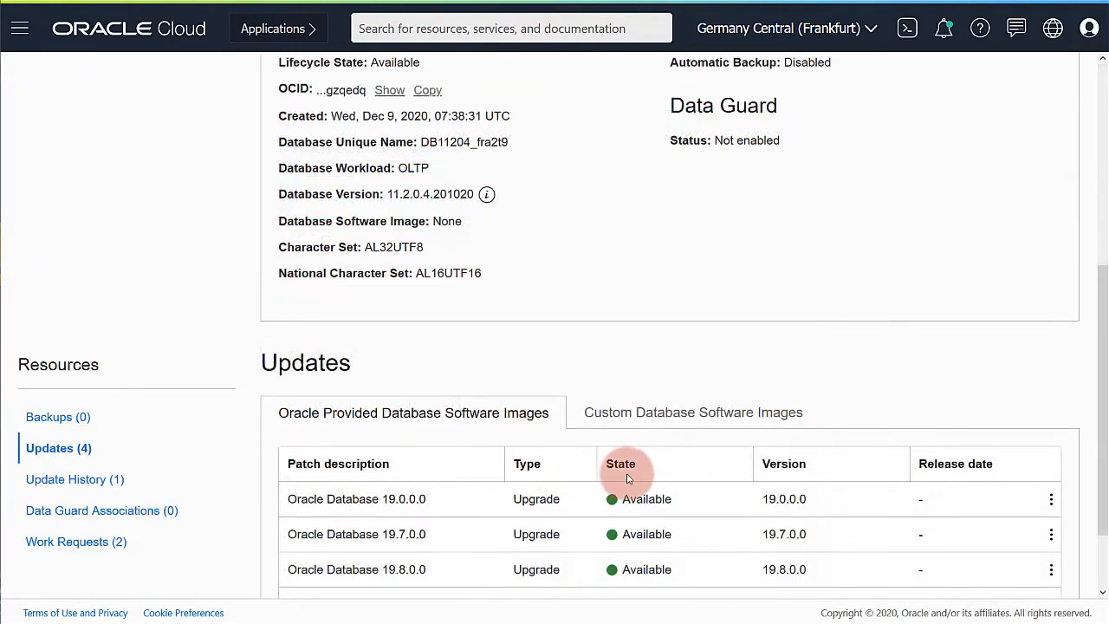
# Launch the DB11204 upgrade to the Oracle Database 19.0.0.0 image.
pyautogui.click(1051, 499)
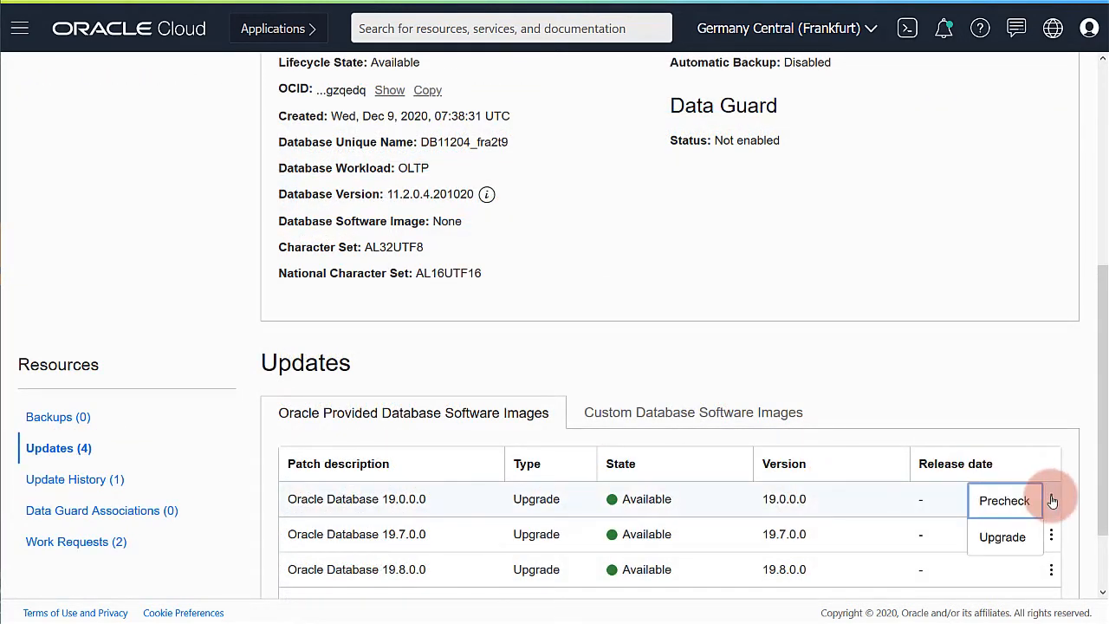
pyautogui.click(1002, 536)
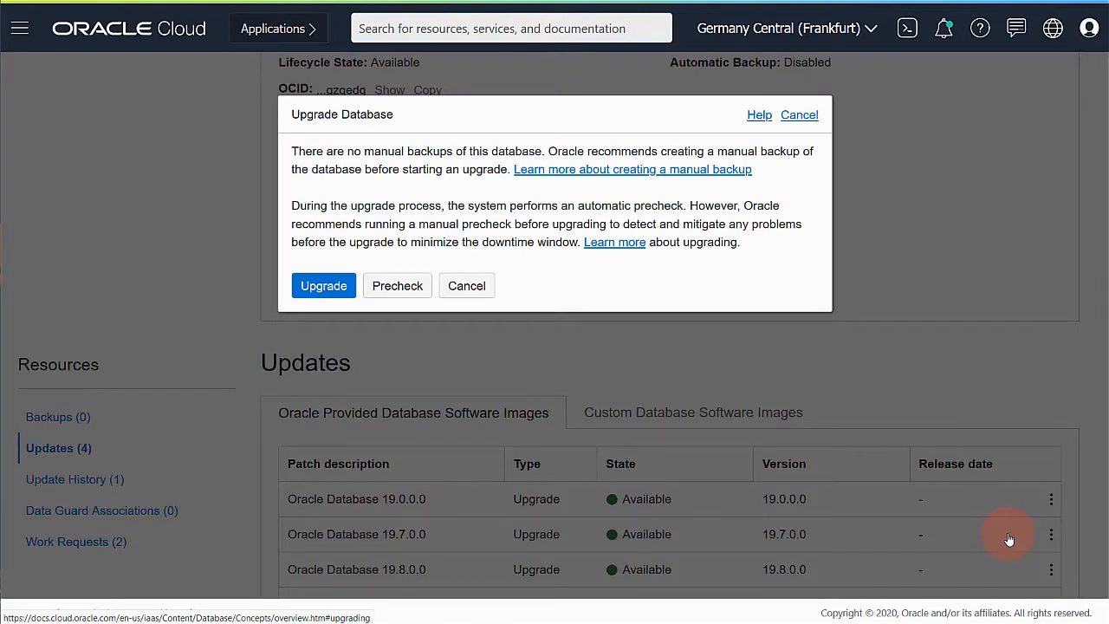
pyautogui.moveTo(978, 521)
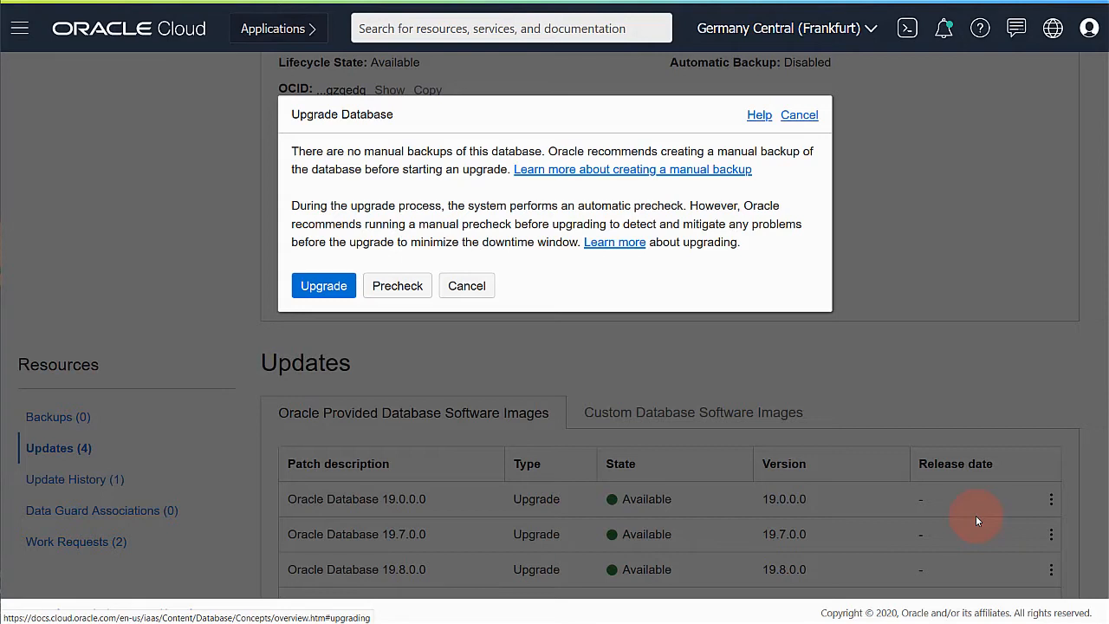
pyautogui.moveTo(439, 393)
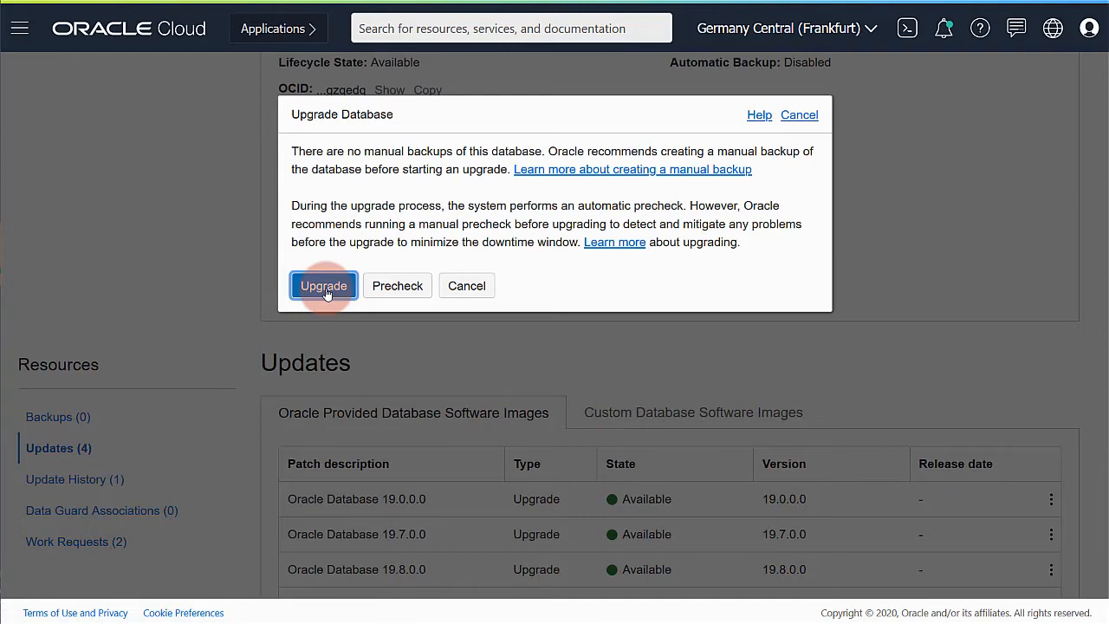
pyautogui.click(323, 285)
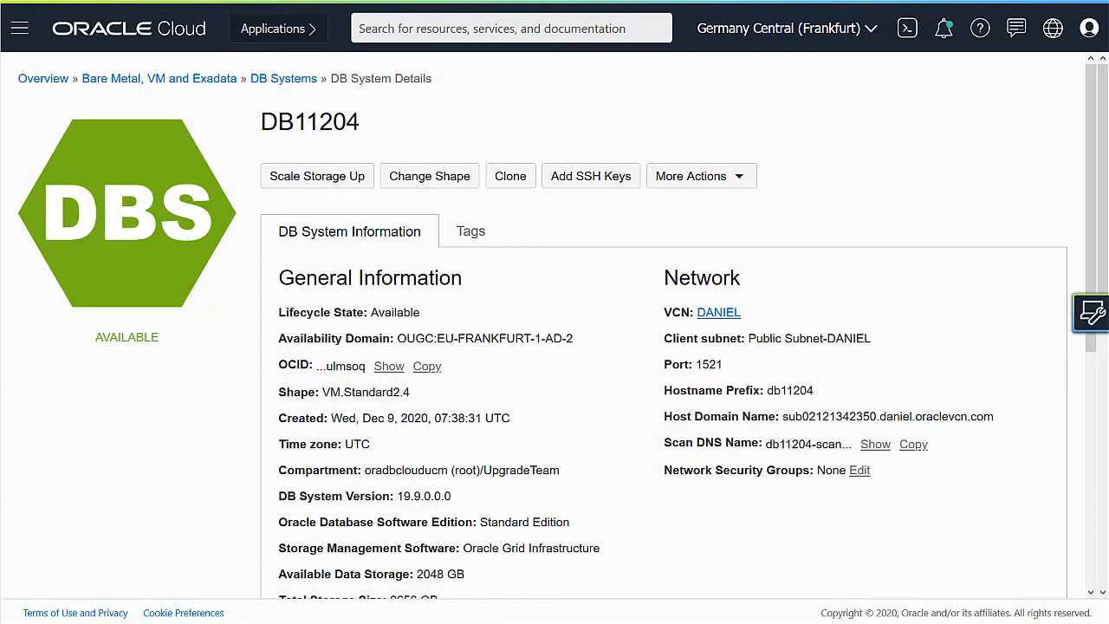
# Scroll to the Databases table to confirm DB11204 shows version 19.9.0.0.0, Available.
pyautogui.scroll(-3)
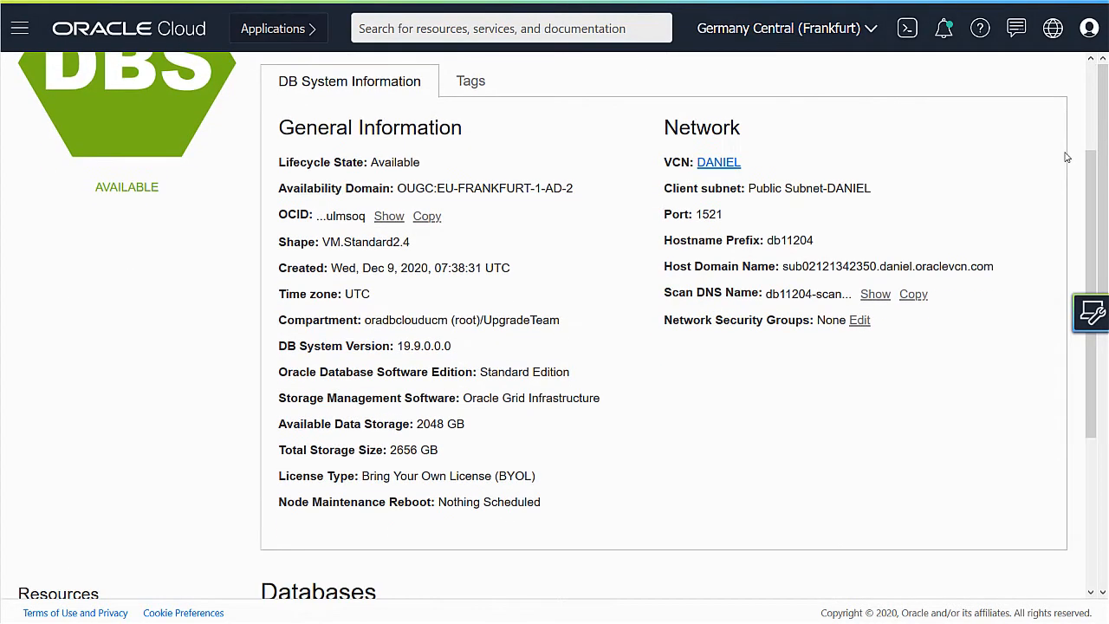
pyautogui.scroll(-3)
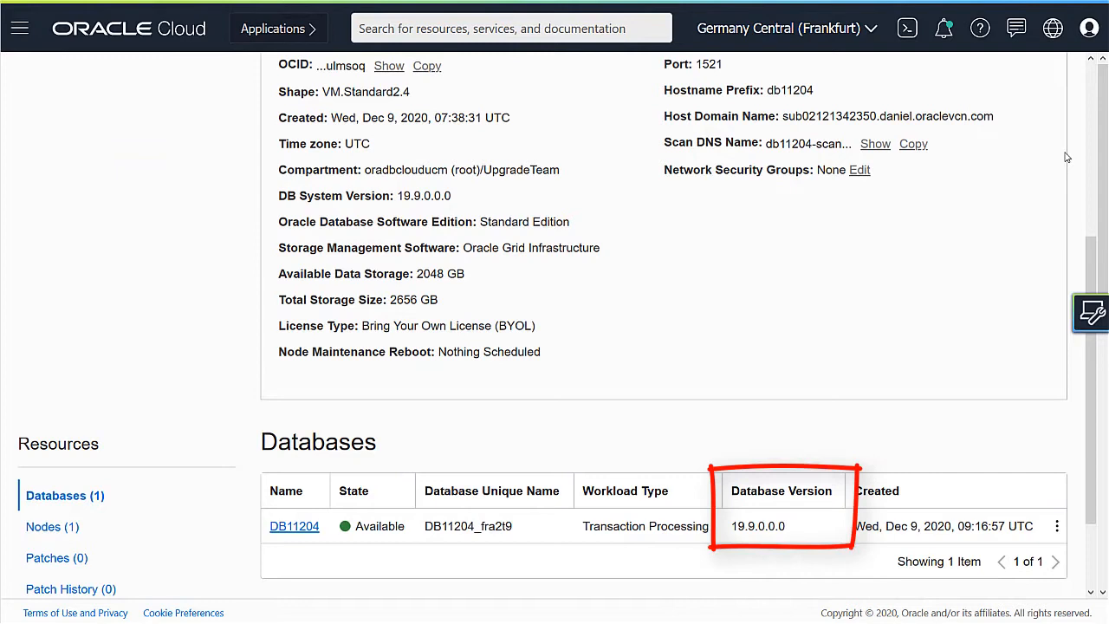